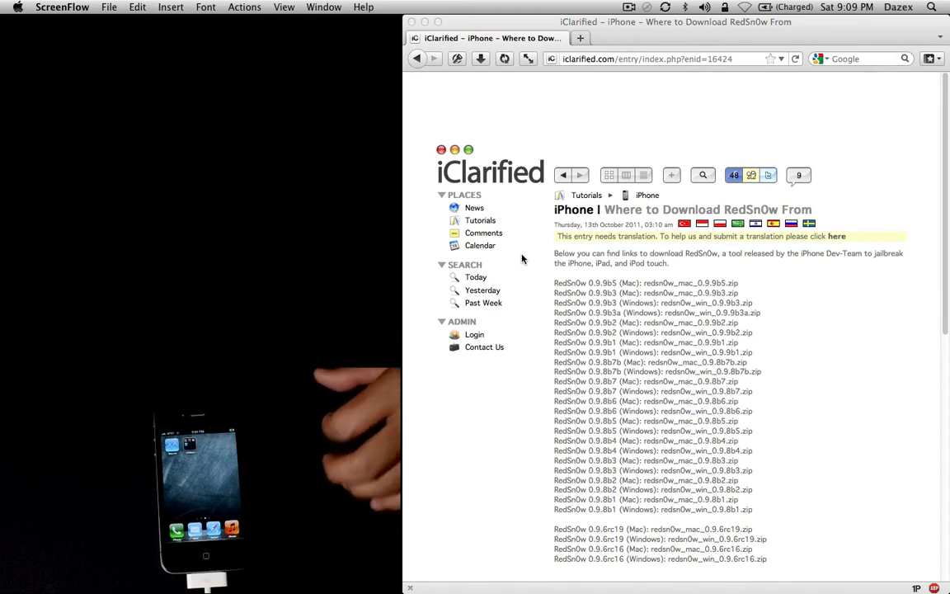
{"action": "mouse_move", "coordinate": [683, 270]}
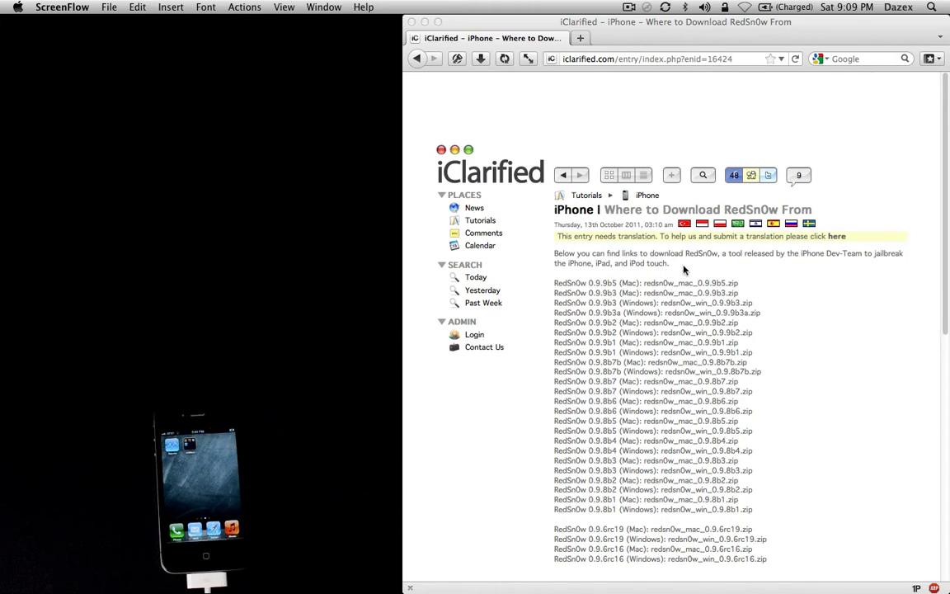
{"action": "mouse_move", "coordinate": [691, 283]}
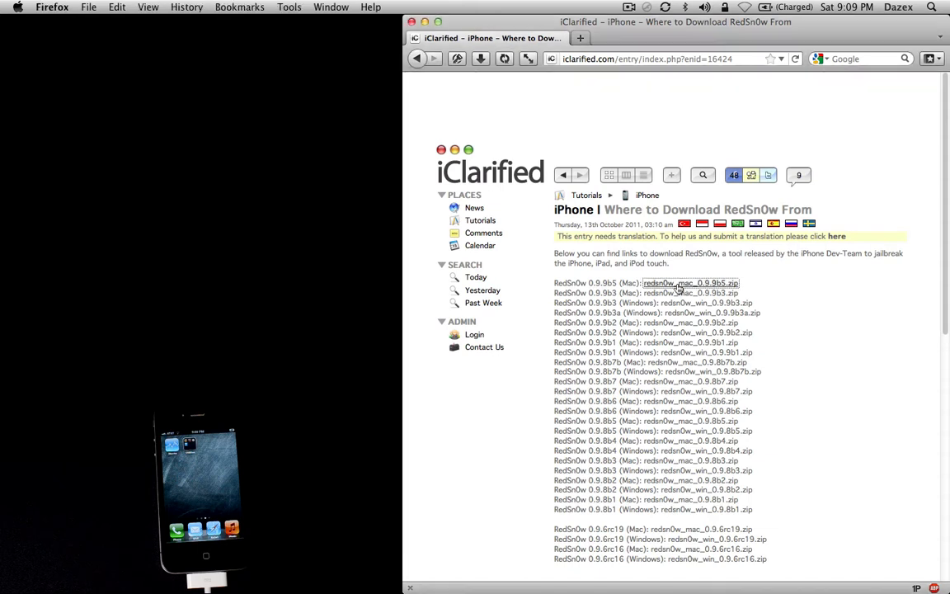
Follow the redsn0w_mac_0.9.9b5.zip link and start downloading the attachment.
{"action": "left_click", "coordinate": [691, 283]}
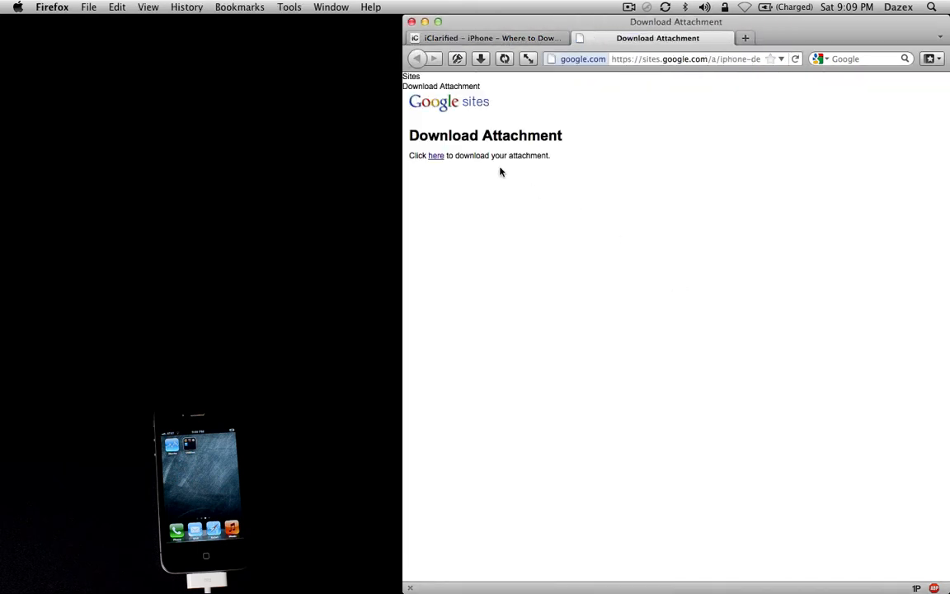
{"action": "left_click", "coordinate": [435, 155]}
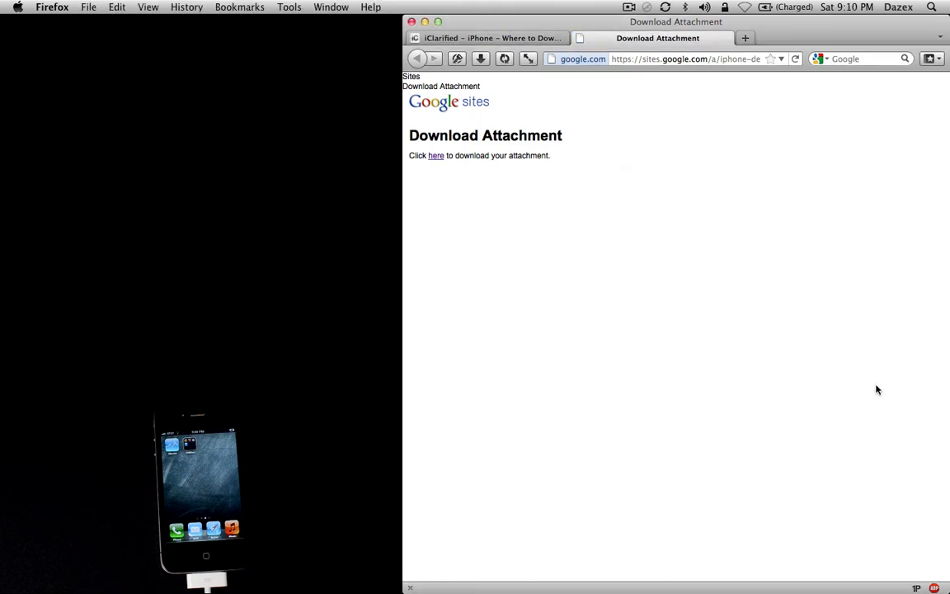
Download the redsn0w_mac_0.9.9b5 archive from the Google Sites attachment link.
{"action": "left_click", "coordinate": [435, 155]}
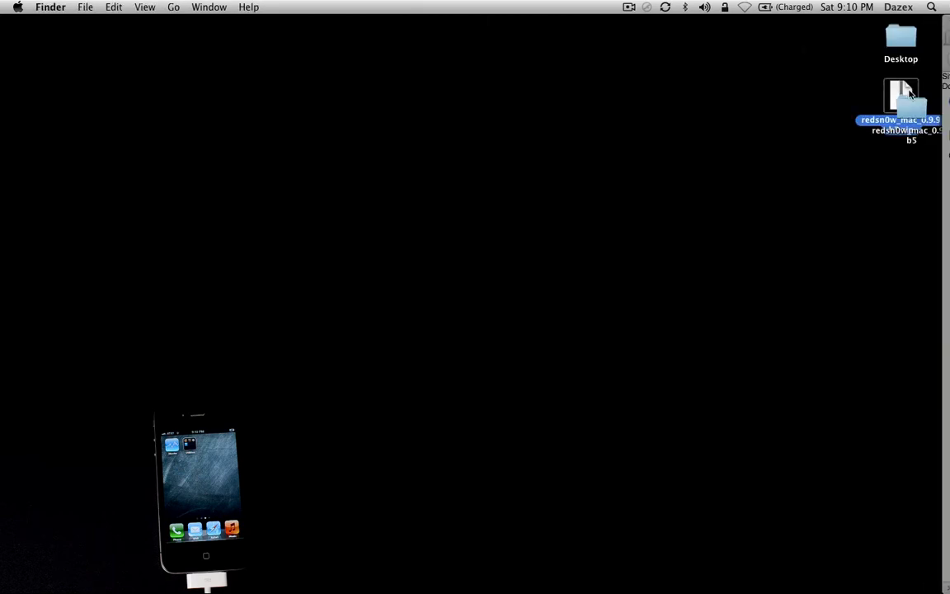
Open the redsn0w_mac_0.9.9b5 folder and launch redsn0w.app, allowing it past the security warning.
{"action": "double_click", "coordinate": [901, 95]}
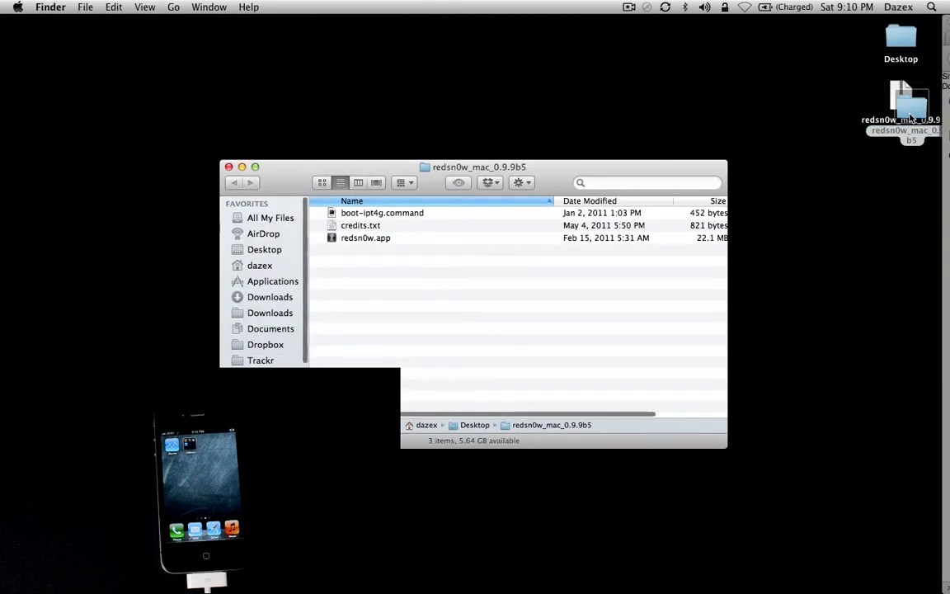
{"action": "mouse_move", "coordinate": [828, 146]}
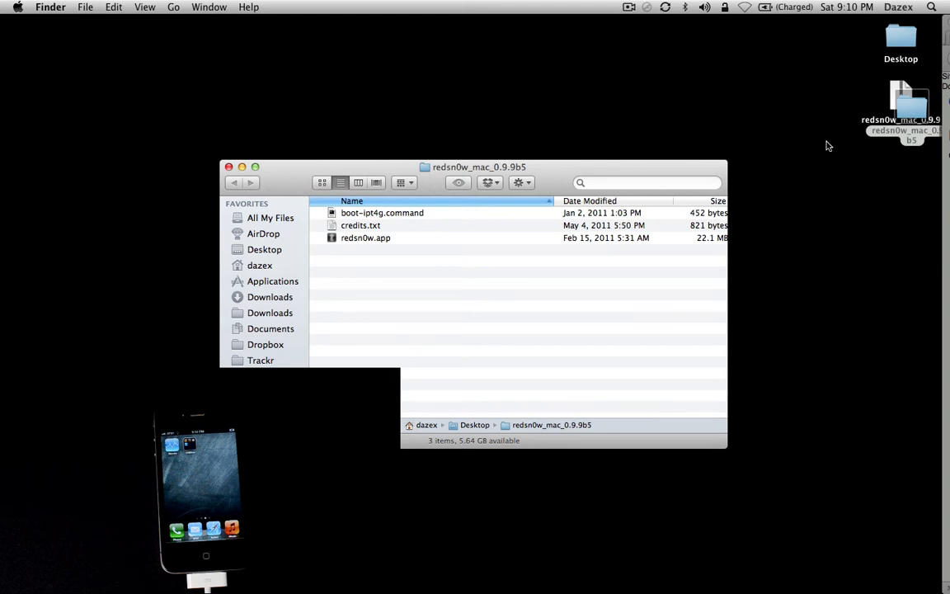
{"action": "double_click", "coordinate": [365, 237]}
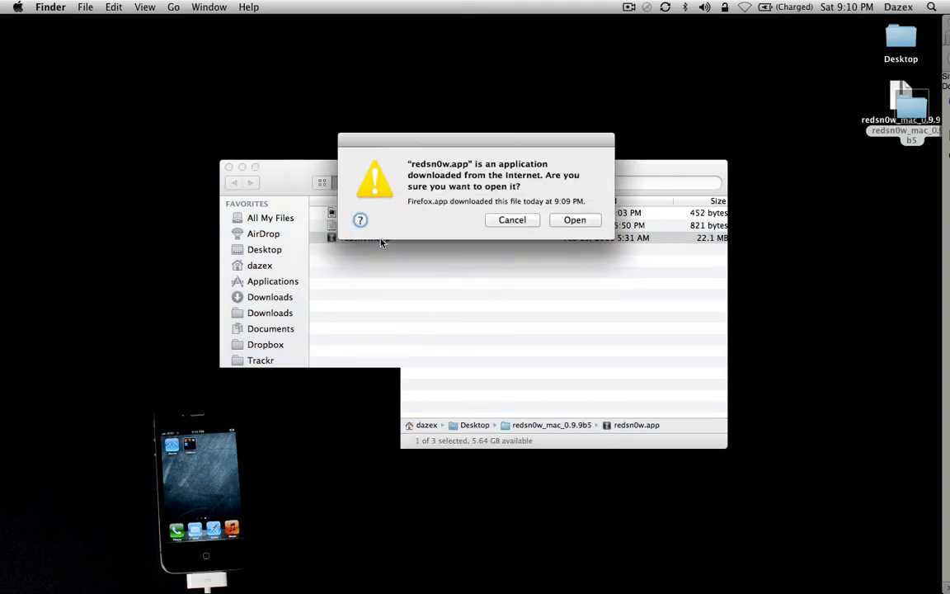
{"action": "left_click", "coordinate": [575, 220]}
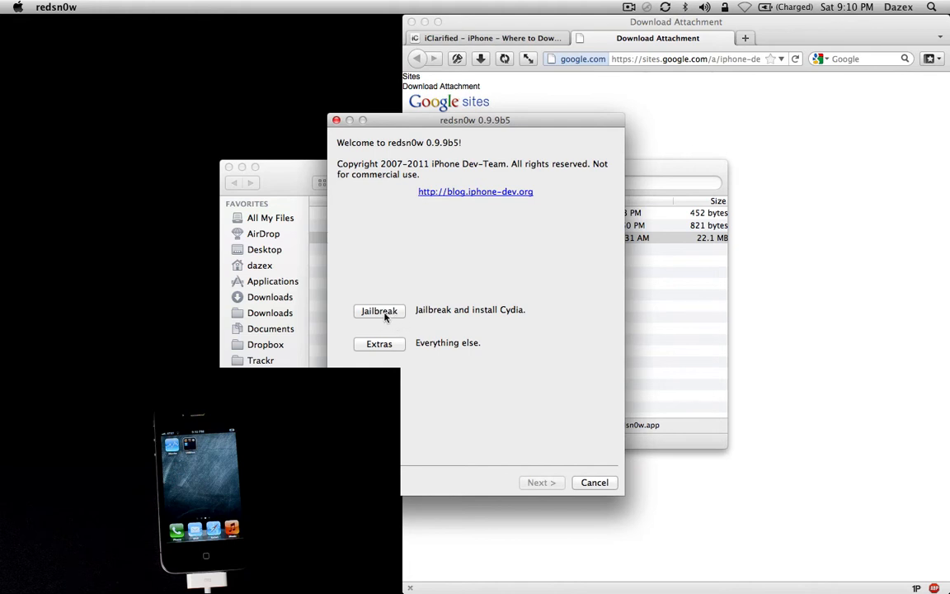
Choose Jailbreak on the redsn0w 0.9.9b5 welcome screen.
{"action": "left_click", "coordinate": [379, 311]}
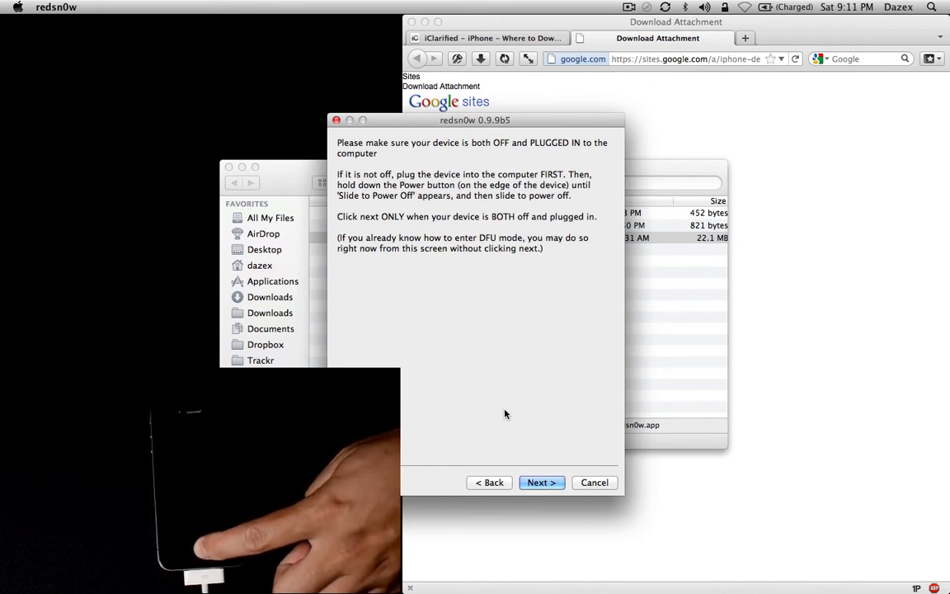
Confirm the iPhone is off and plugged in, enter DFU mode, and accept the jailbreak options.
{"action": "left_click", "coordinate": [541, 482]}
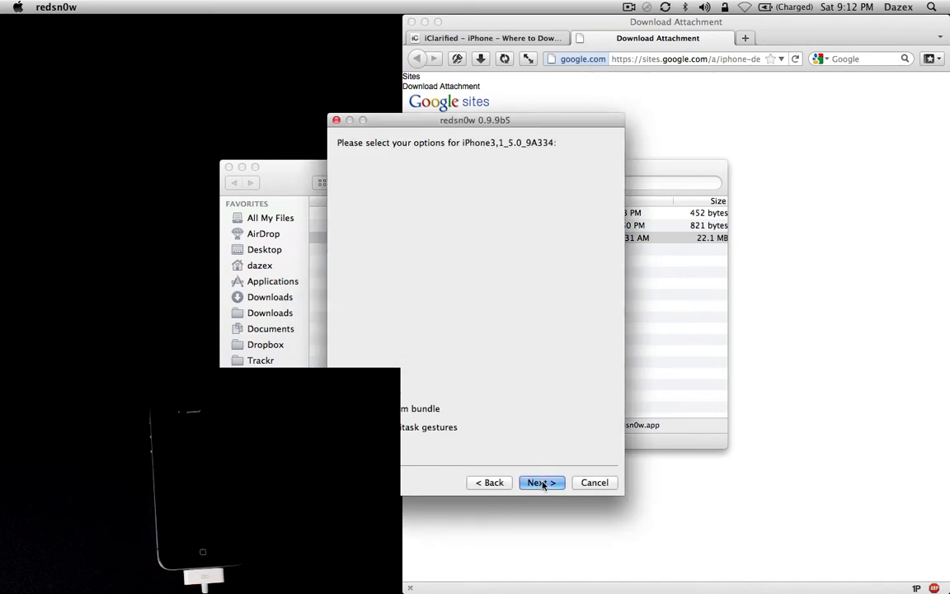
{"action": "left_click", "coordinate": [542, 482]}
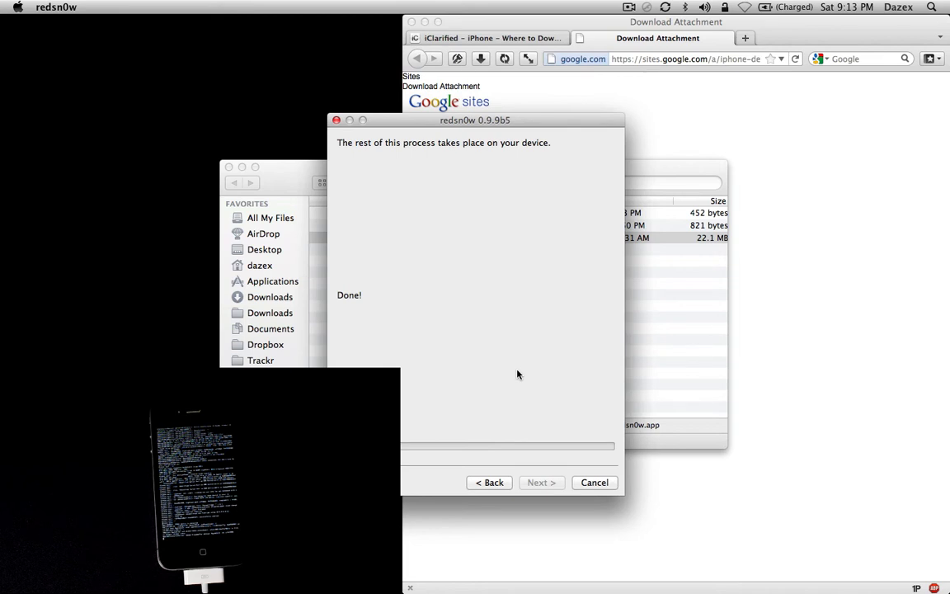
{"action": "mouse_move", "coordinate": [595, 483]}
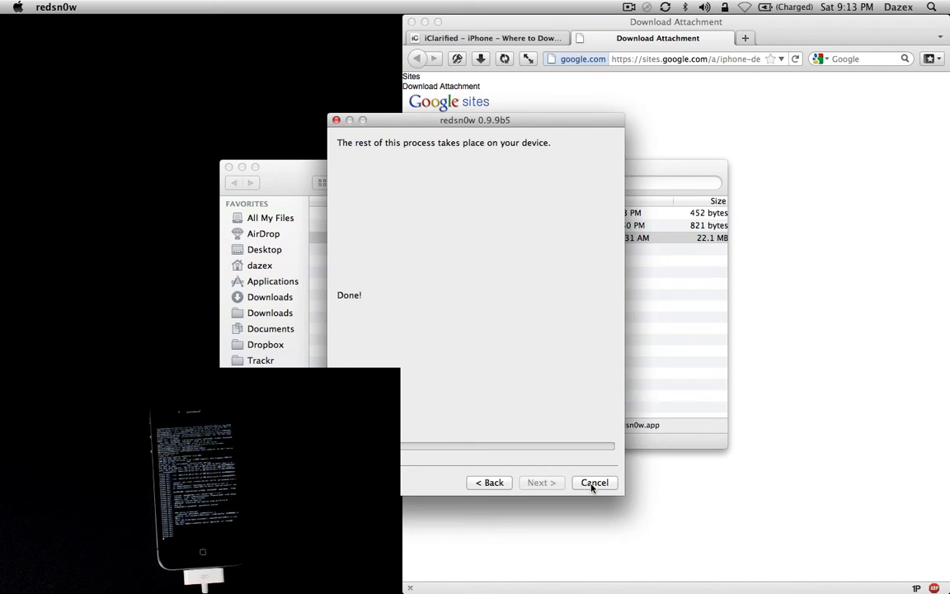
Quit redsn0w with Cancel, returning to the redsn0w_mac_0.9.9b5 Finder folder.
{"action": "left_click", "coordinate": [594, 483]}
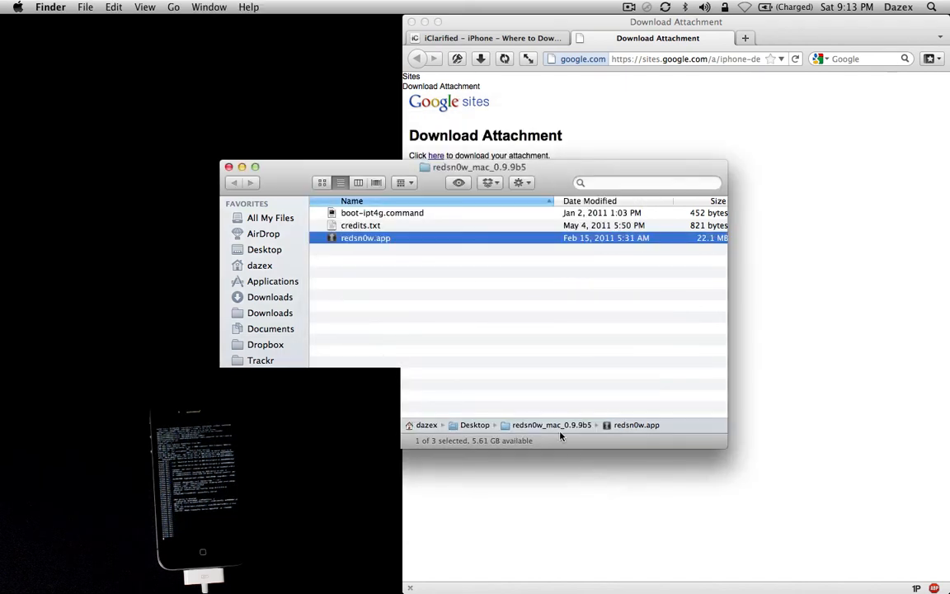
{"action": "mouse_move", "coordinate": [465, 316]}
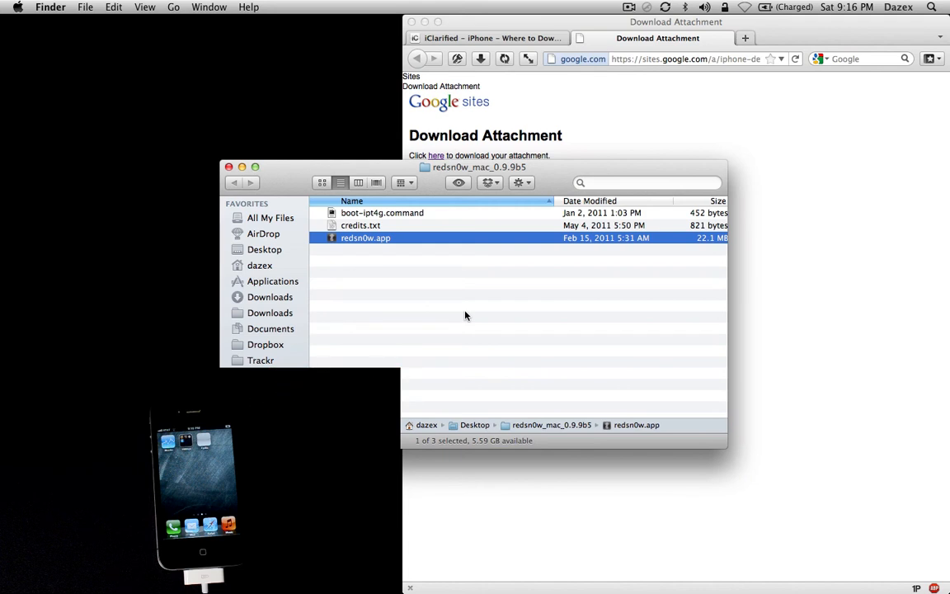
{"action": "mouse_move", "coordinate": [387, 264]}
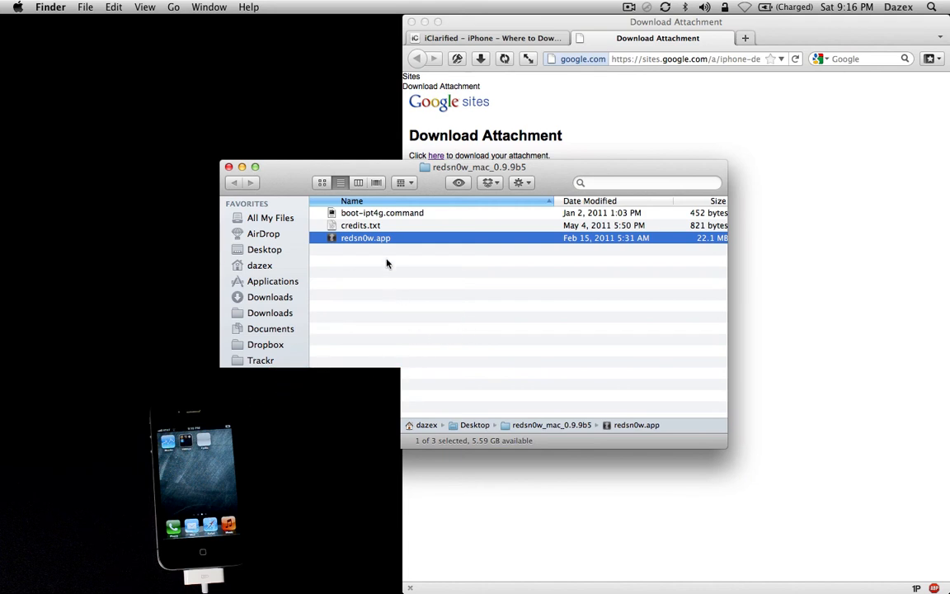
Relaunch redsn0w and choose Extras, then Just boot for a tethered boot.
{"action": "double_click", "coordinate": [365, 237]}
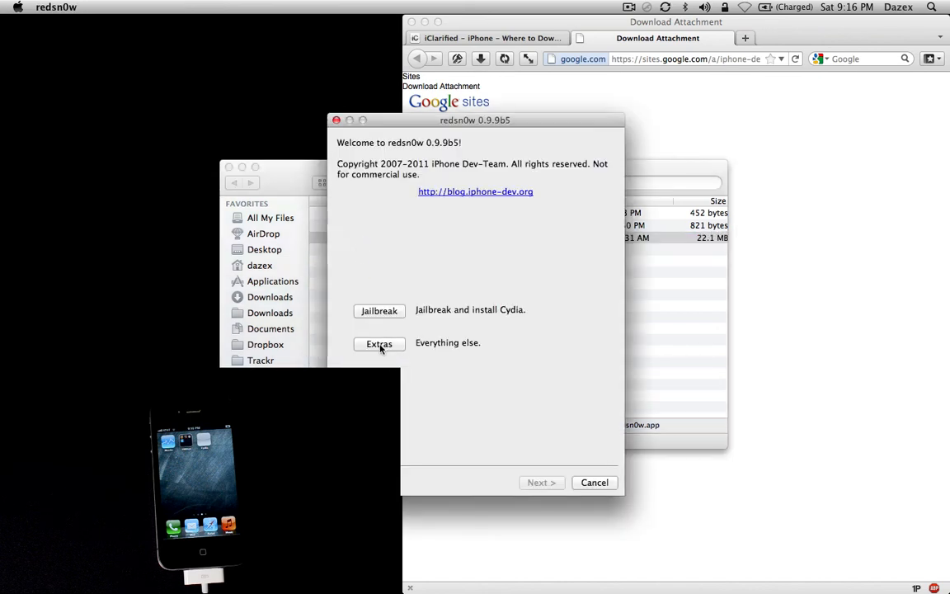
{"action": "left_click", "coordinate": [378, 343]}
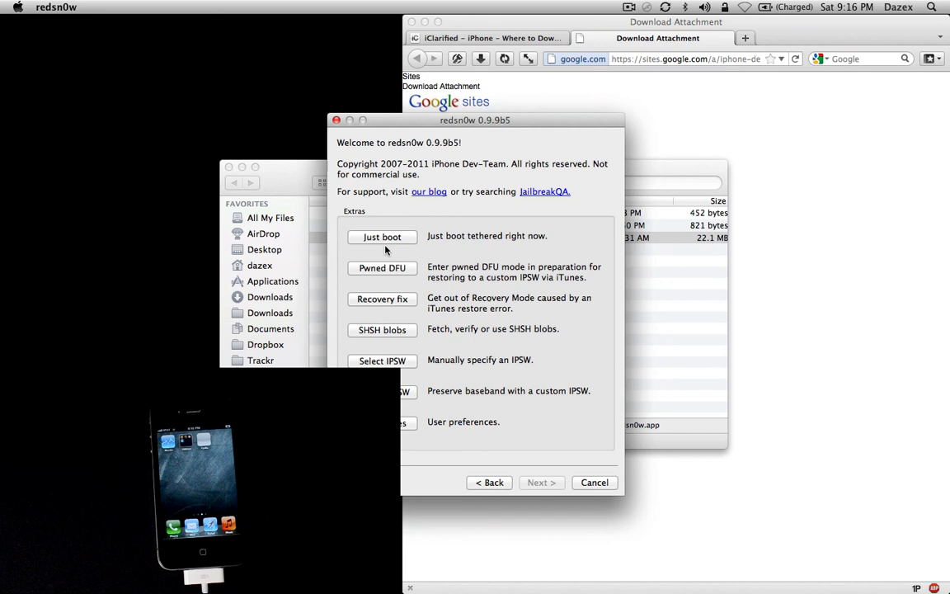
{"action": "left_click", "coordinate": [382, 237]}
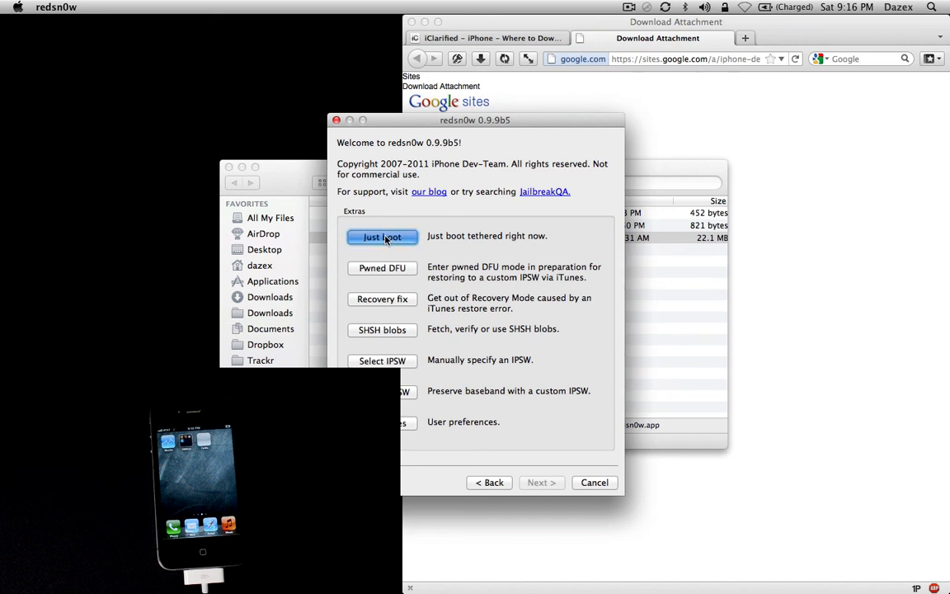
{"action": "left_click", "coordinate": [382, 236]}
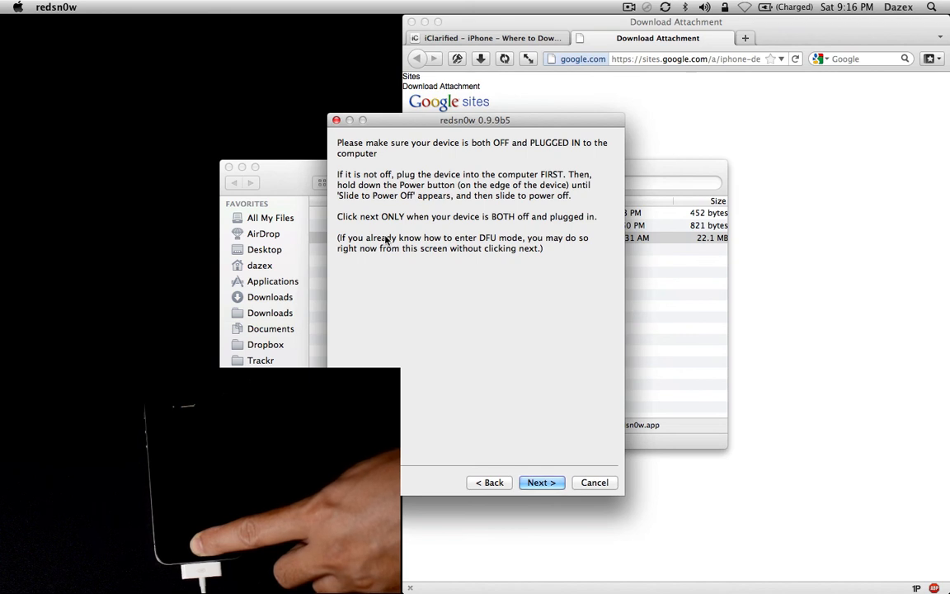
{"action": "left_click", "coordinate": [541, 482]}
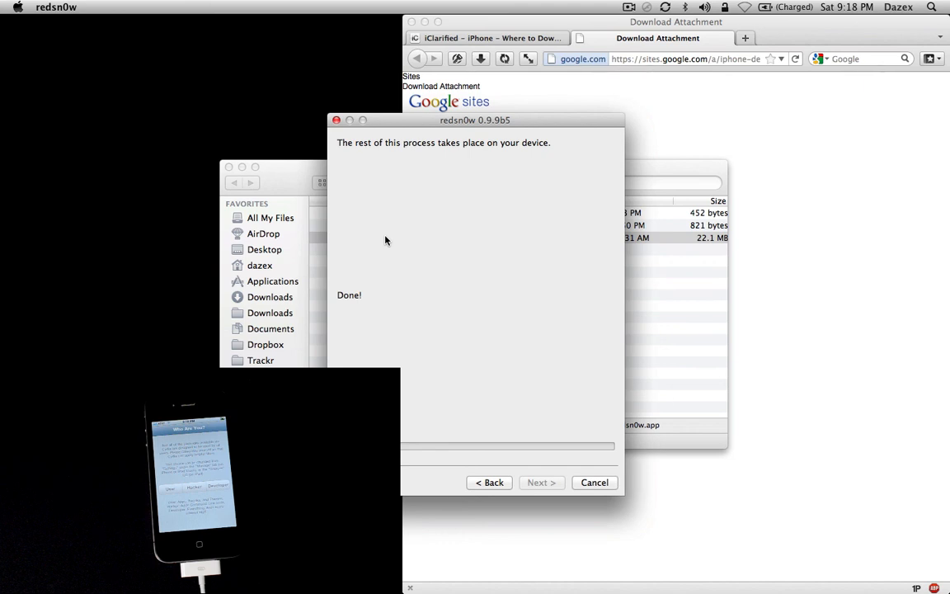
{"action": "mouse_move", "coordinate": [557, 466]}
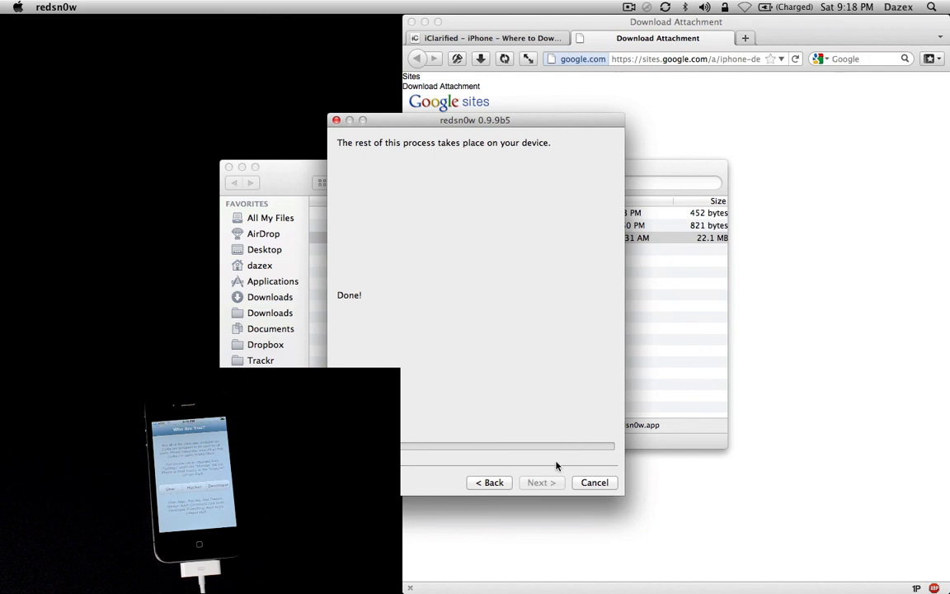
{"action": "mouse_move", "coordinate": [509, 485]}
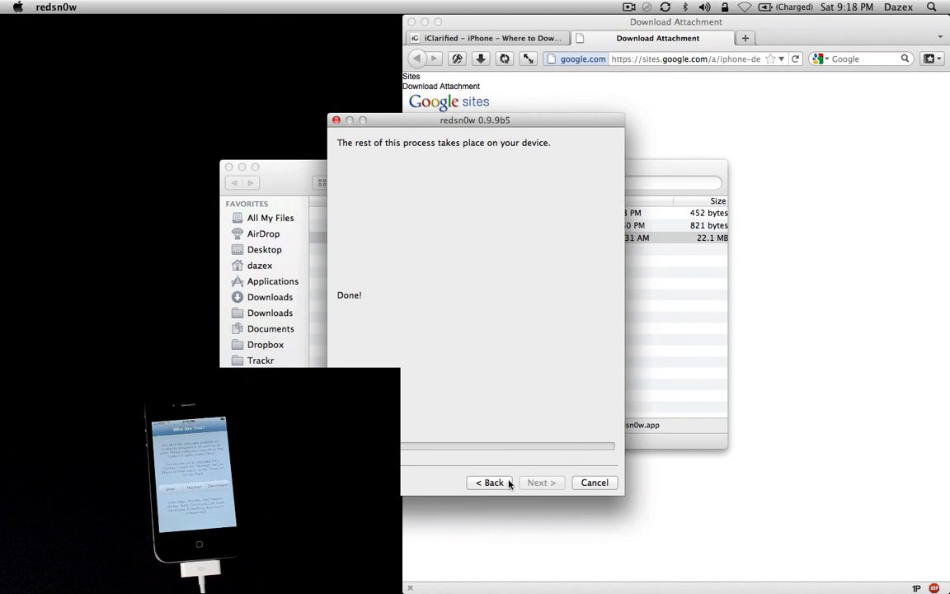